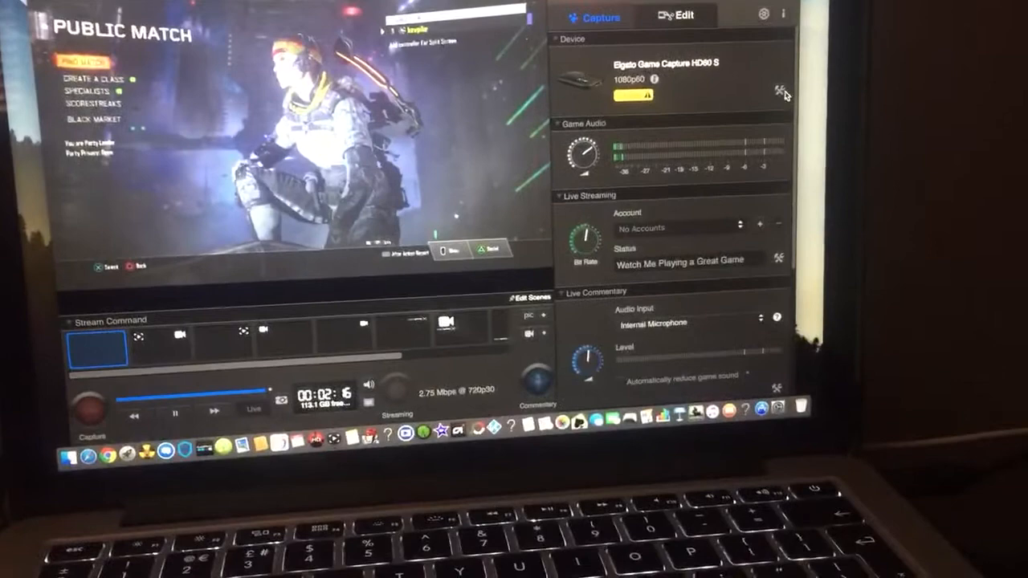
Open the HD60 S capture settings showing PlayStation 4 HDMI input, HD 1080 profile and 60 fps.
left_click(779, 93)
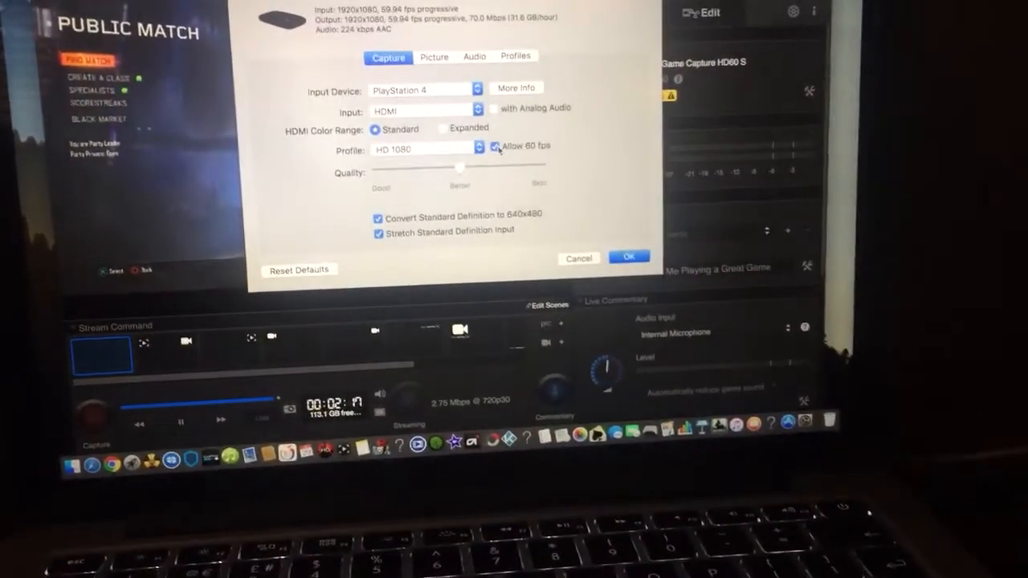